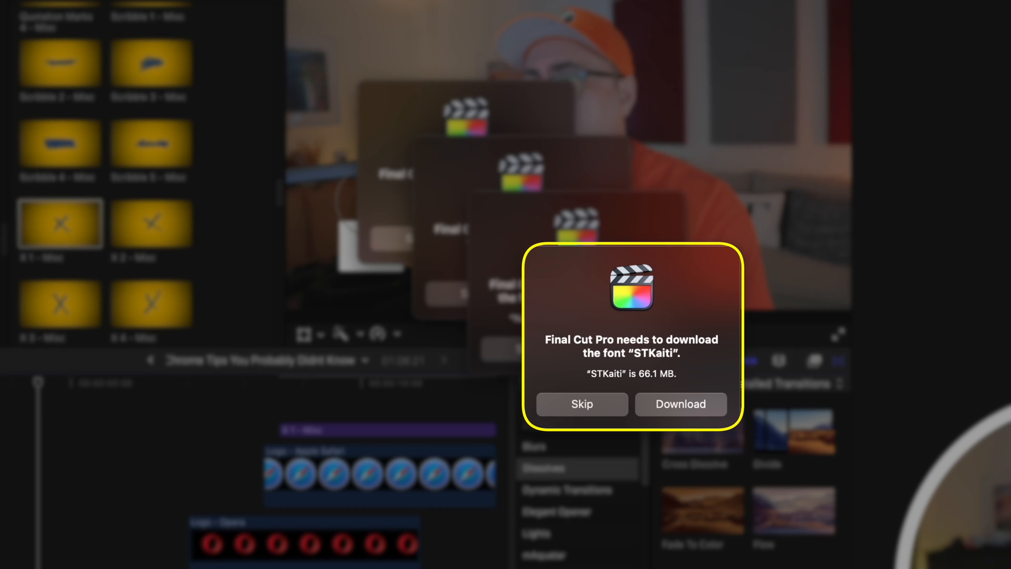
pyautogui.moveTo(540, 372)
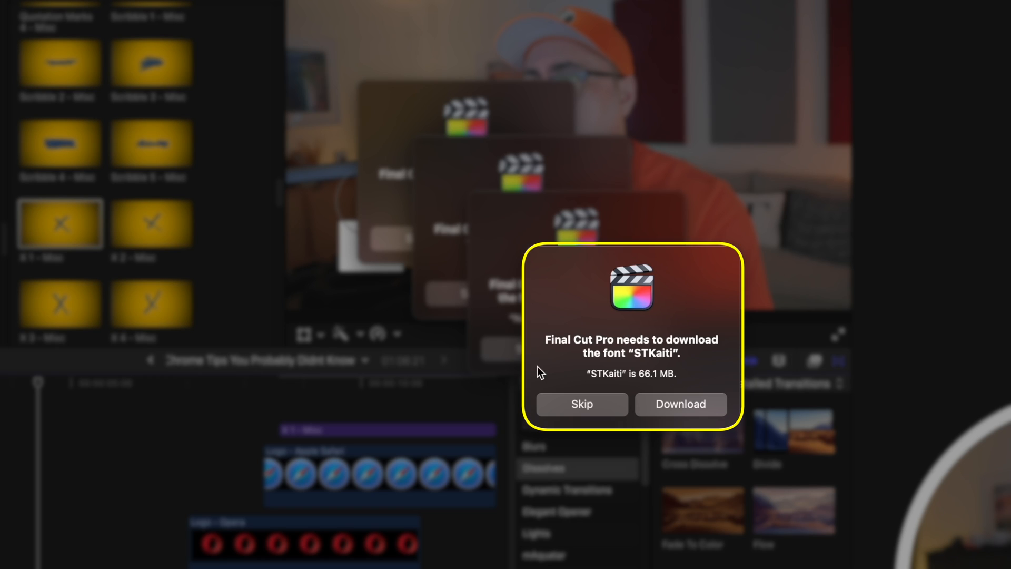
# Skip the STKaiti font download and dismiss the next stacked font request
pyautogui.click(581, 404)
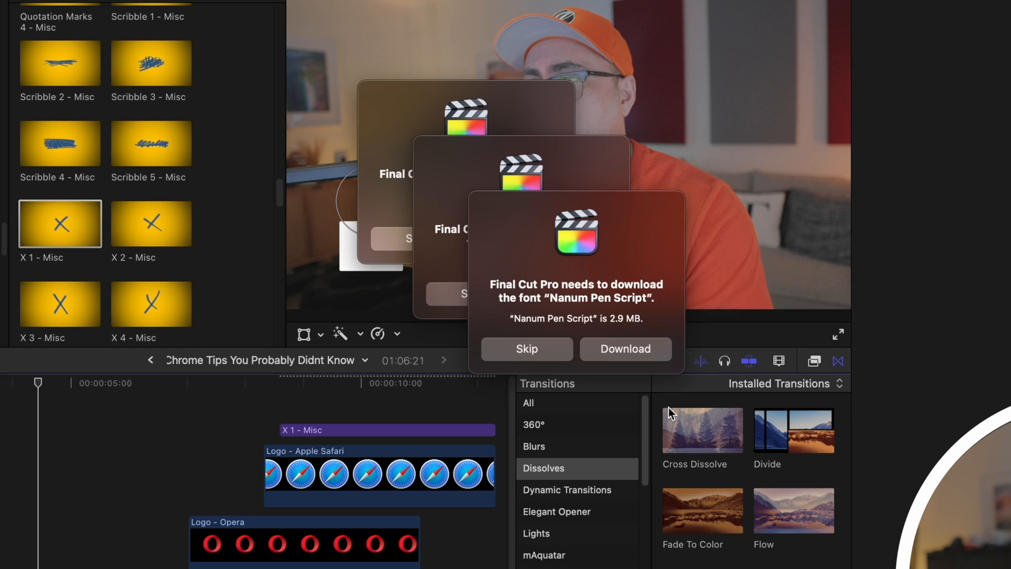
pyautogui.click(623, 348)
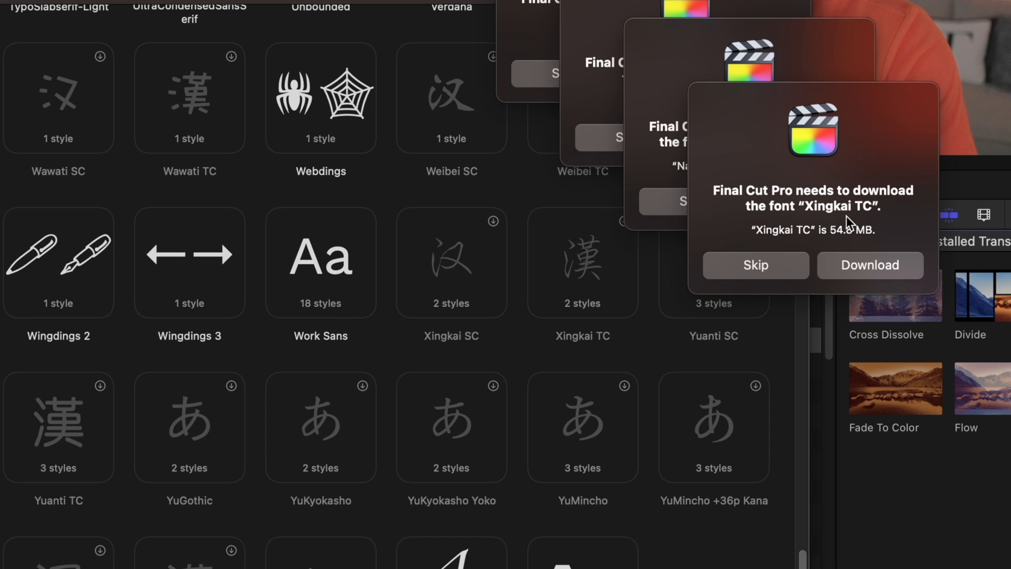
pyautogui.moveTo(873, 224)
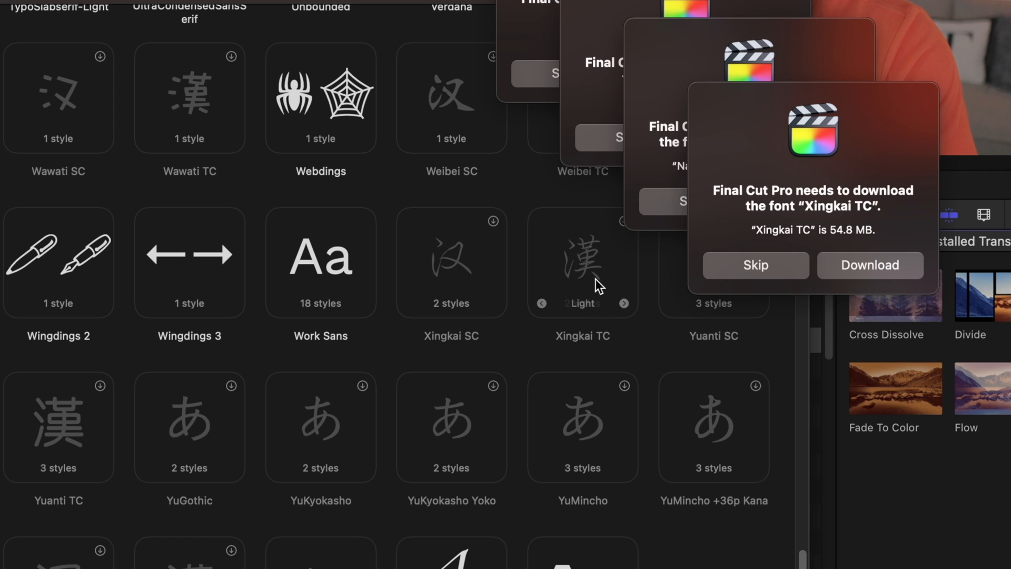
# Select missing fonts Xingkai SC through YuMincho +36p Kana and show their Download option
pyautogui.click(583, 261)
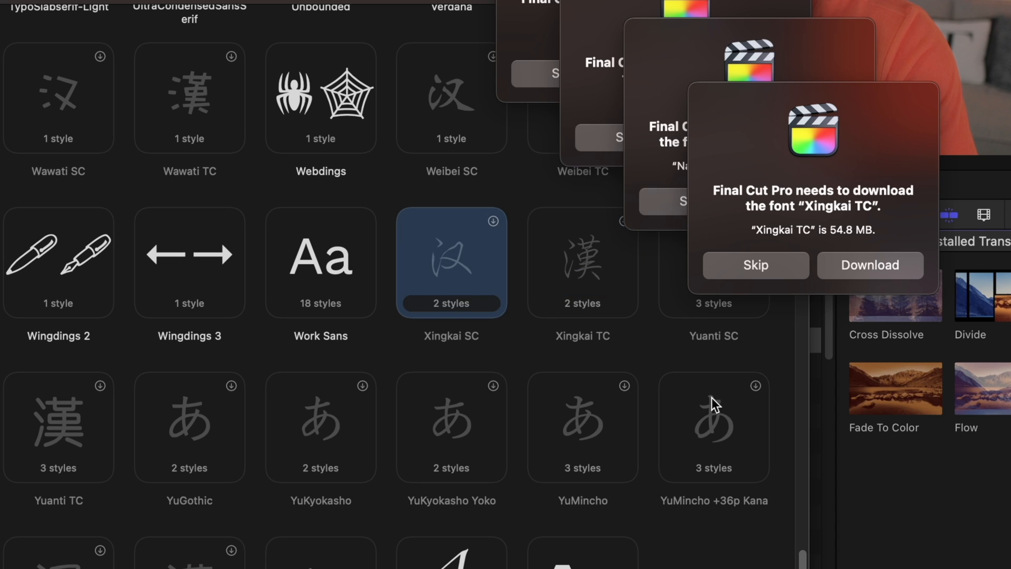
pyautogui.rightClick(713, 425)
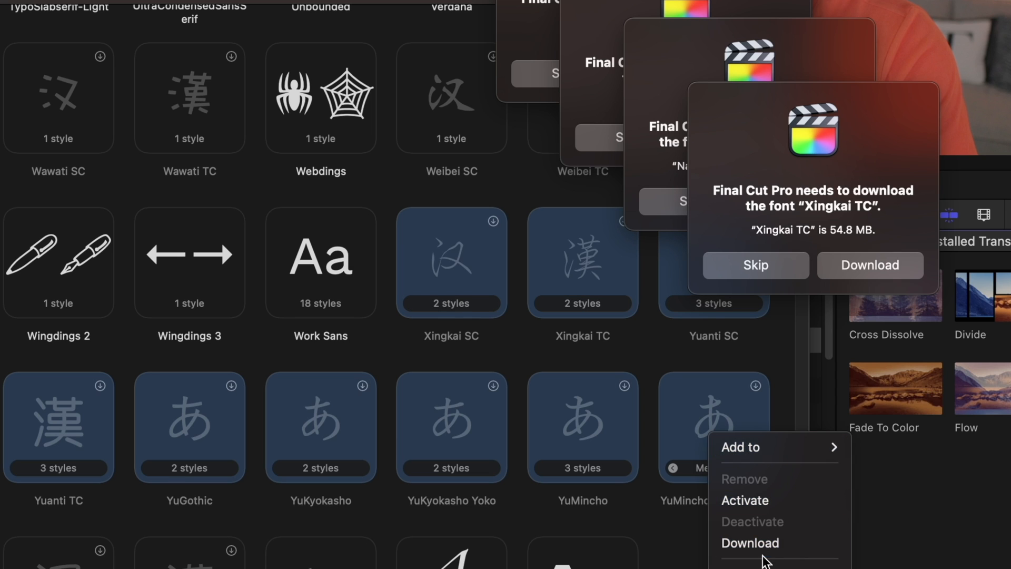